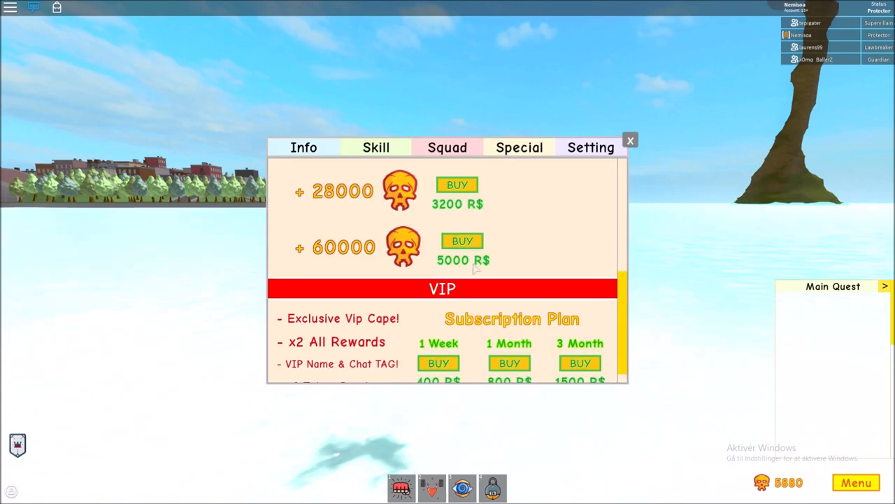
mouse_move(644, 168)
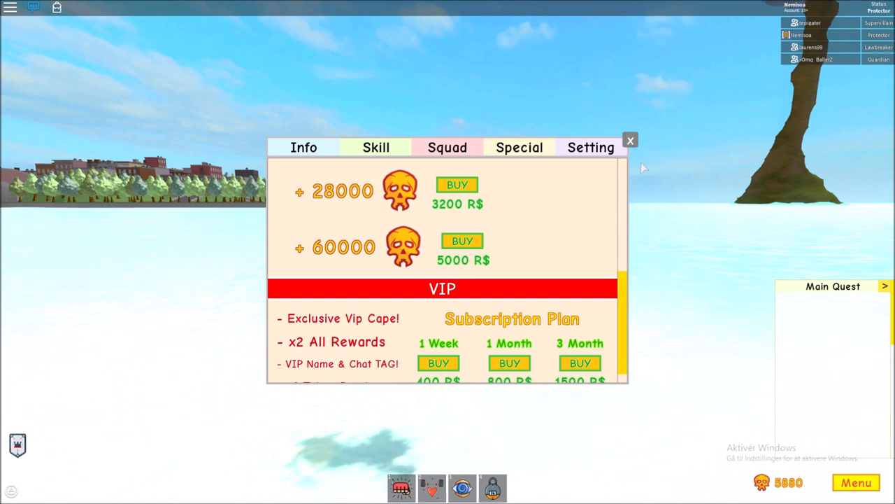
Close the shop window to return to the icy shore.
left_click(630, 140)
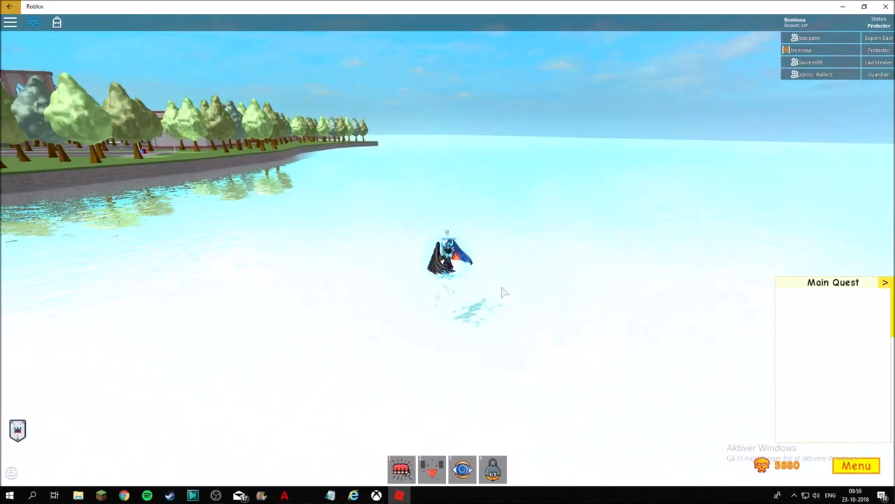
left_click(55, 495)
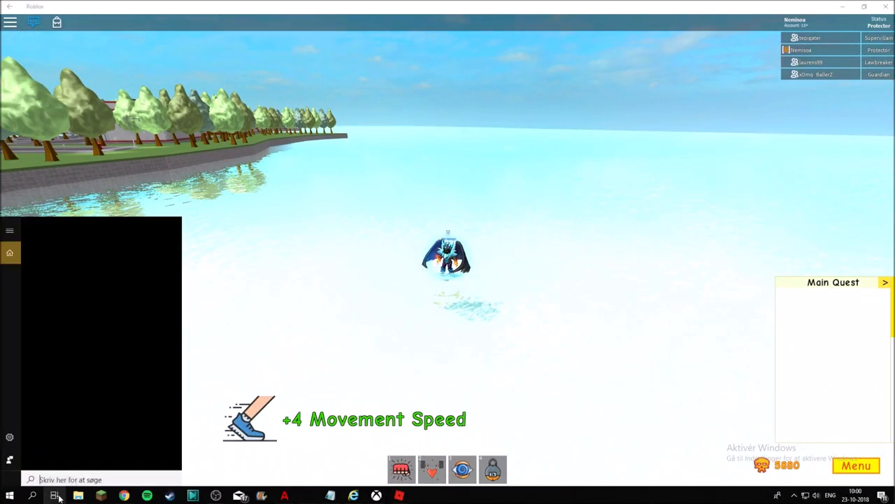
type("xbox")
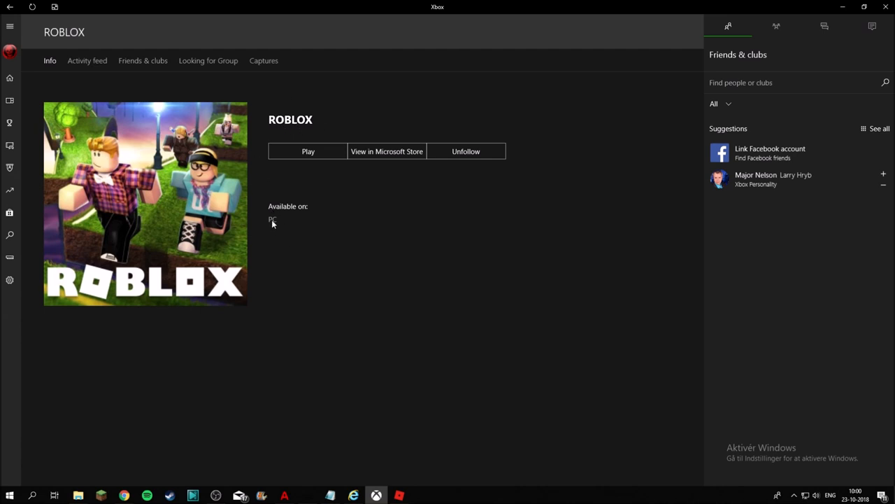
mouse_move(300, 126)
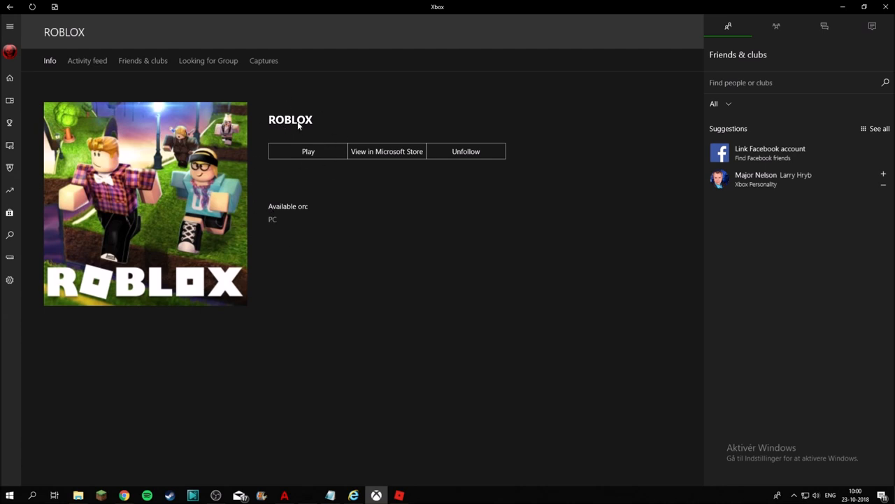
mouse_move(824, 27)
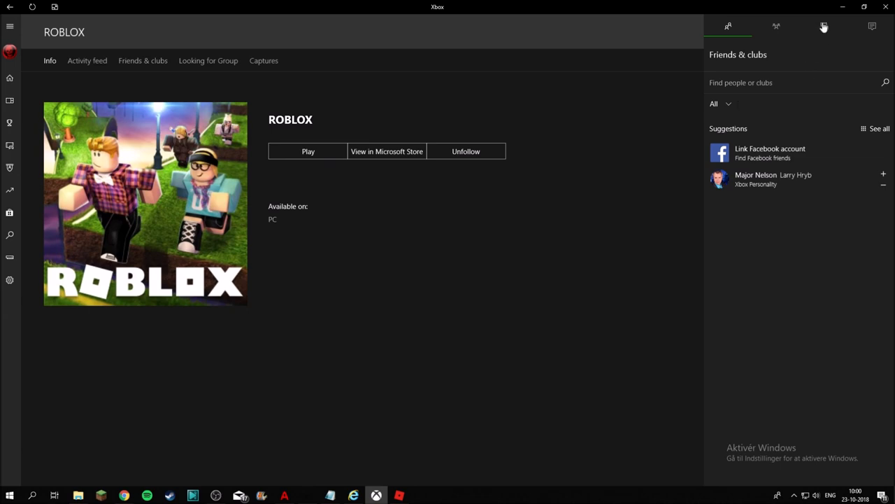
left_click(308, 151)
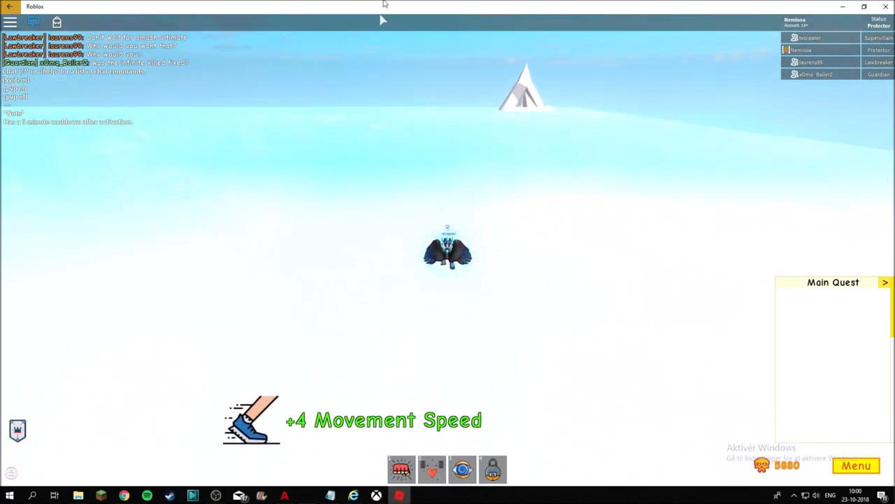
Bring up the shop page listing token packs and VIP subscription prices.
right_click(383, 5)
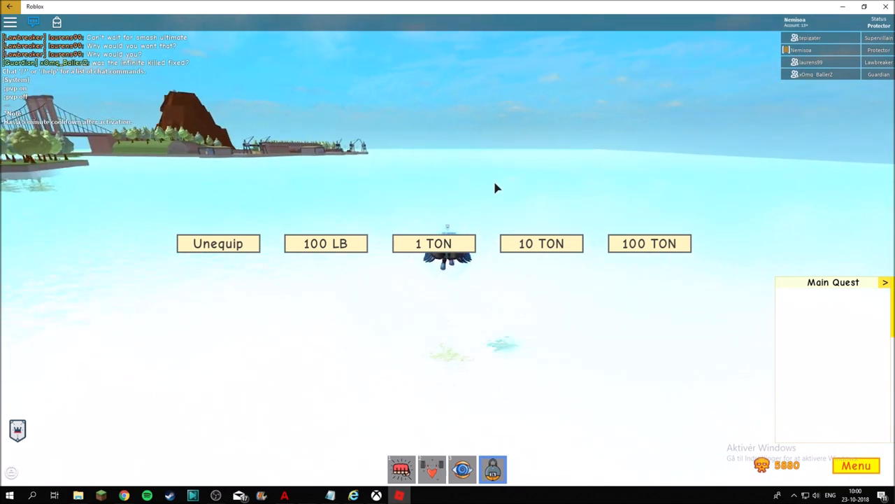
left_click(541, 244)
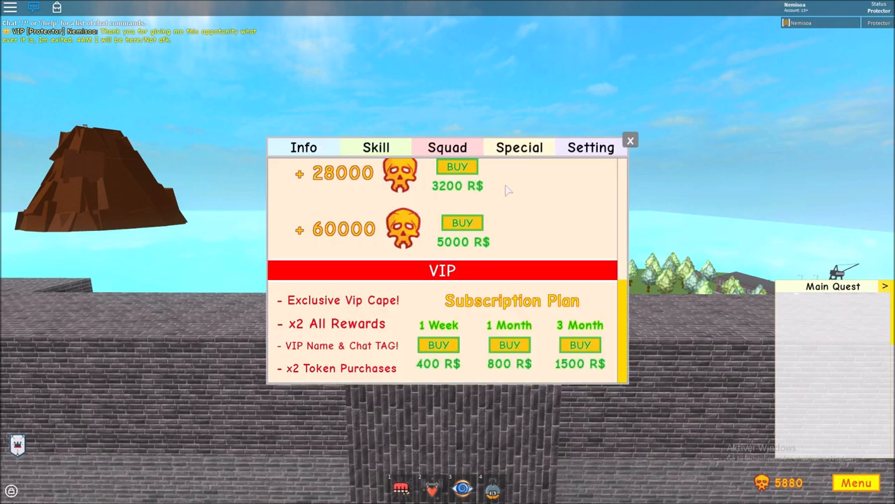
mouse_move(463, 223)
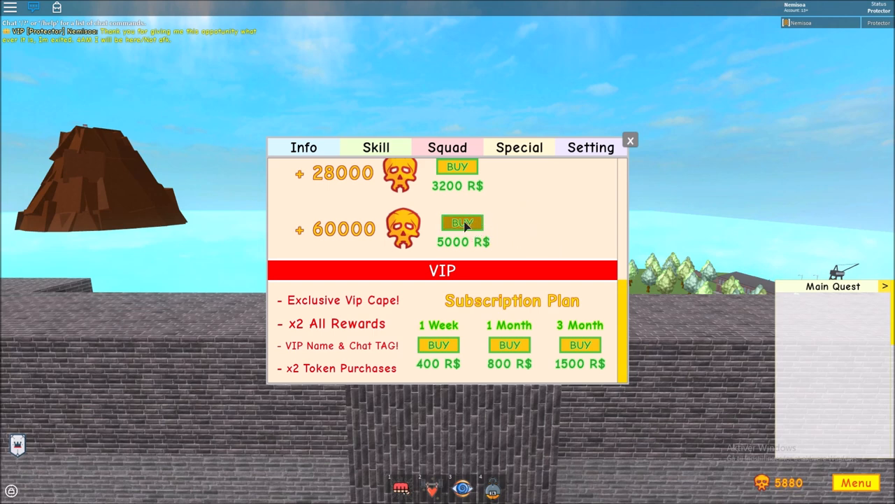
Buy the 60000 token pack repeatedly, raising the balance to 845,880 tokens.
left_click(462, 223)
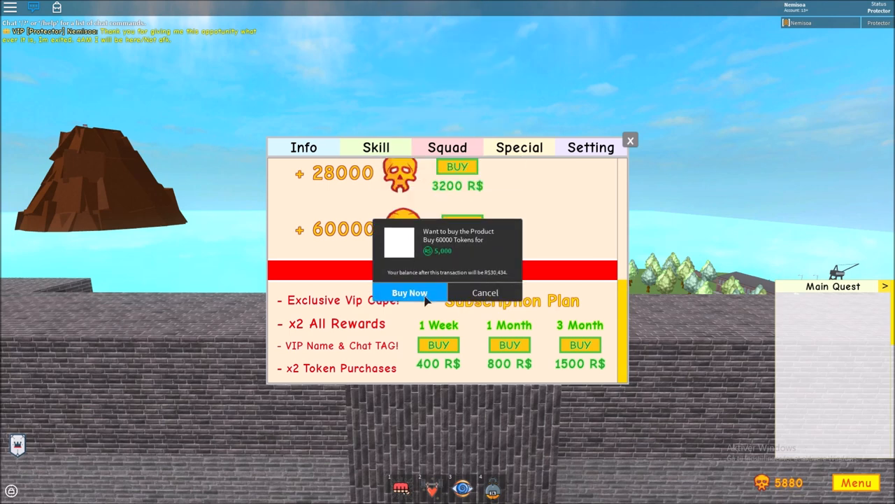
left_click(408, 293)
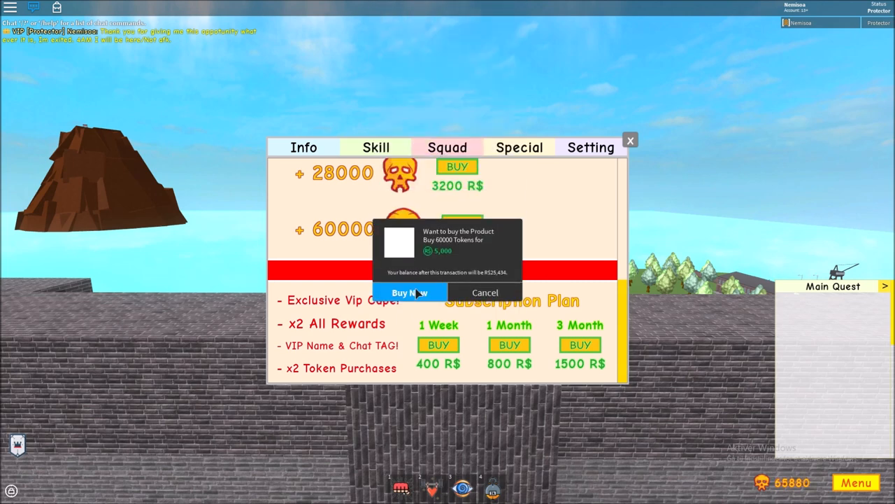
left_click(409, 293)
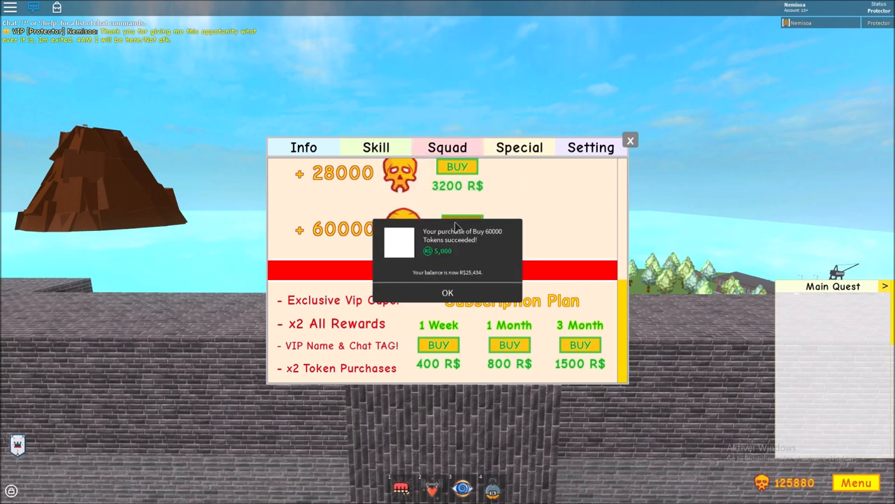
left_click(448, 293)
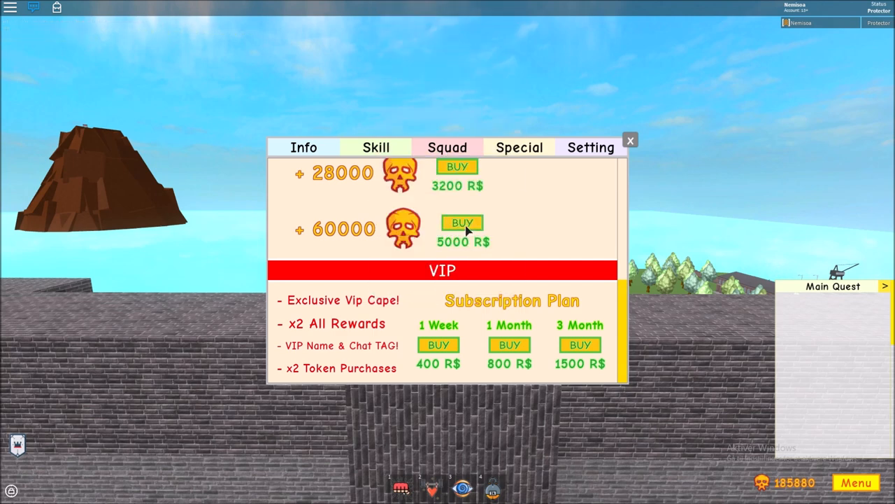
left_click(461, 222)
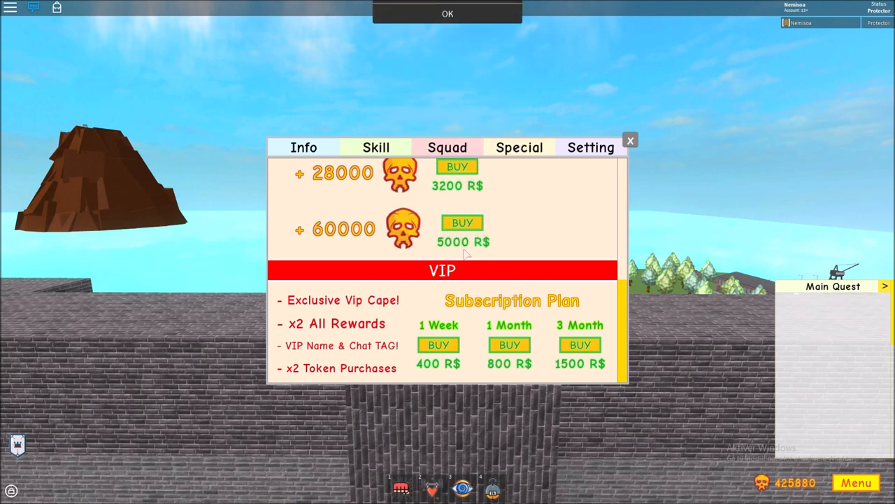
left_click(462, 223)
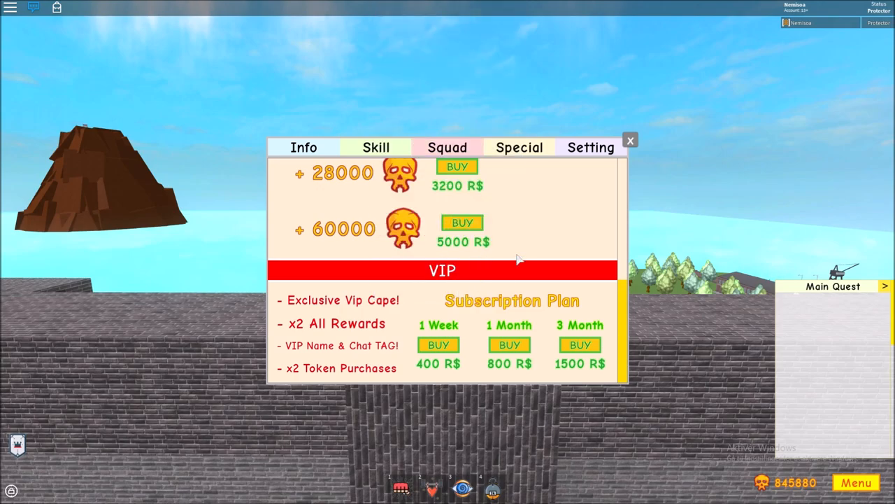
Show the character's stats page with its X-Class rank.
left_click(630, 140)
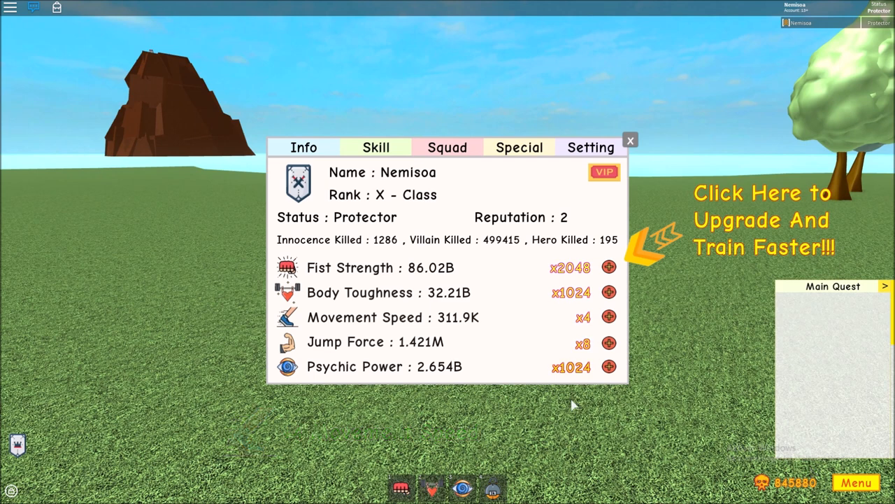
Upgrade the Fist Strength XP multiplier through x4096 to x8192.
left_click(607, 267)
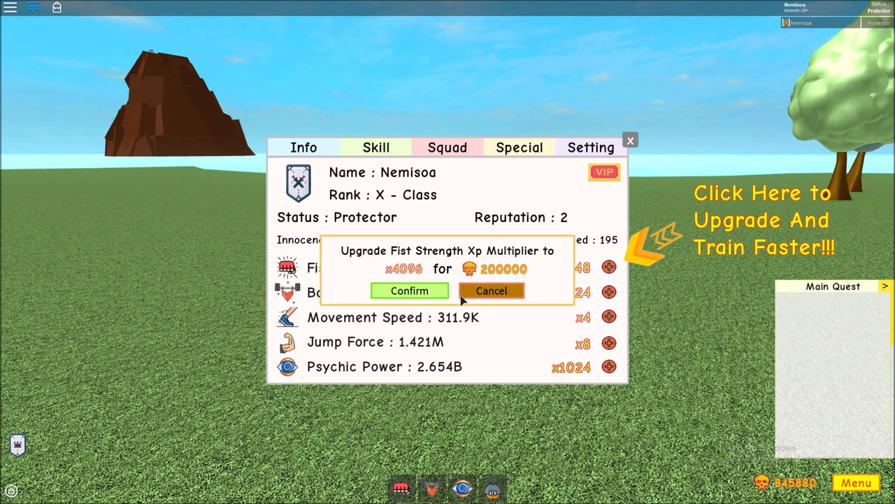
left_click(409, 290)
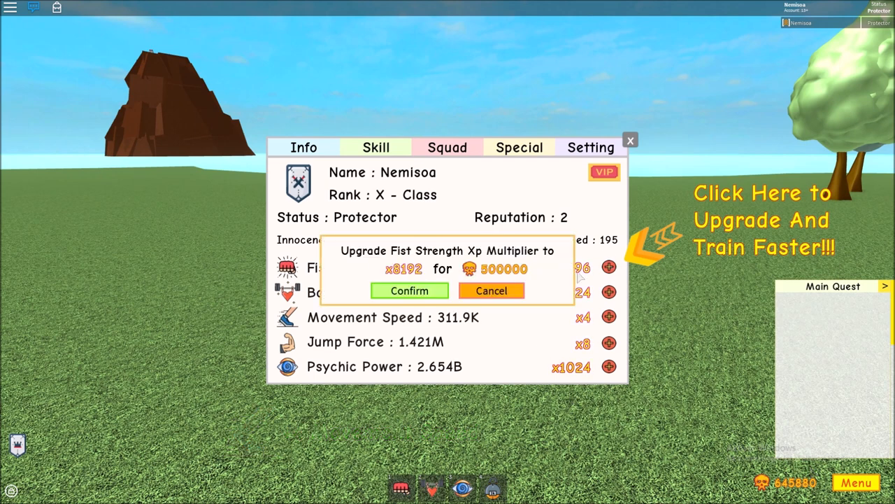
left_click(409, 290)
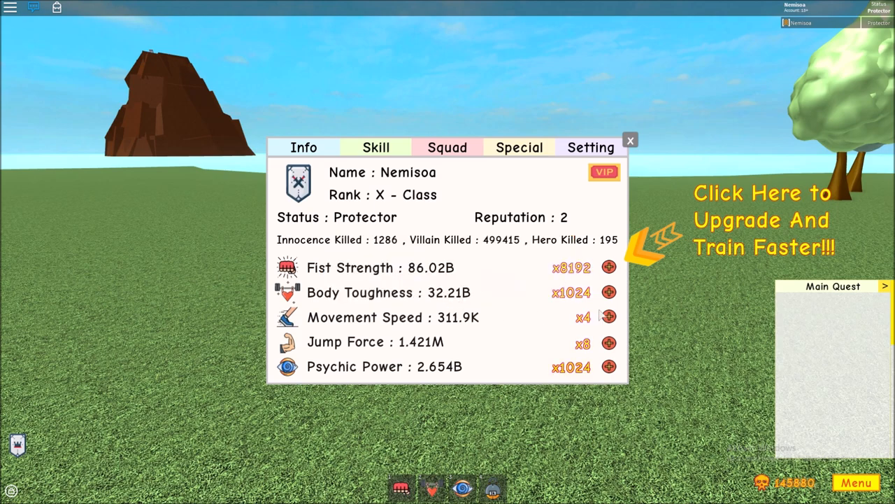
Upgrade the Psychic Power and Body Toughness XP multipliers.
left_click(607, 316)
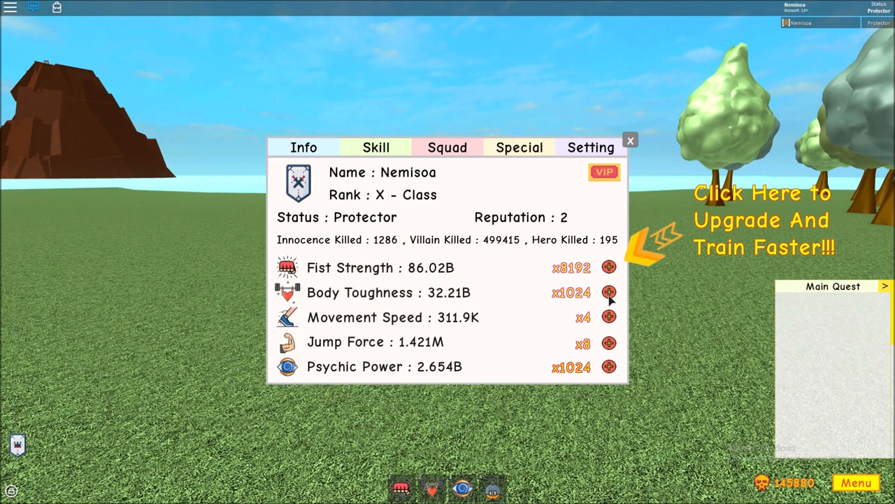
left_click(608, 316)
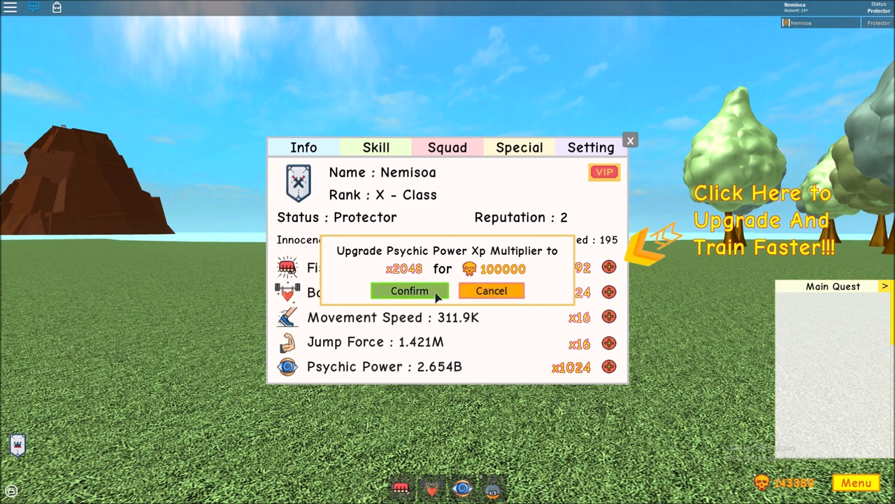
left_click(409, 289)
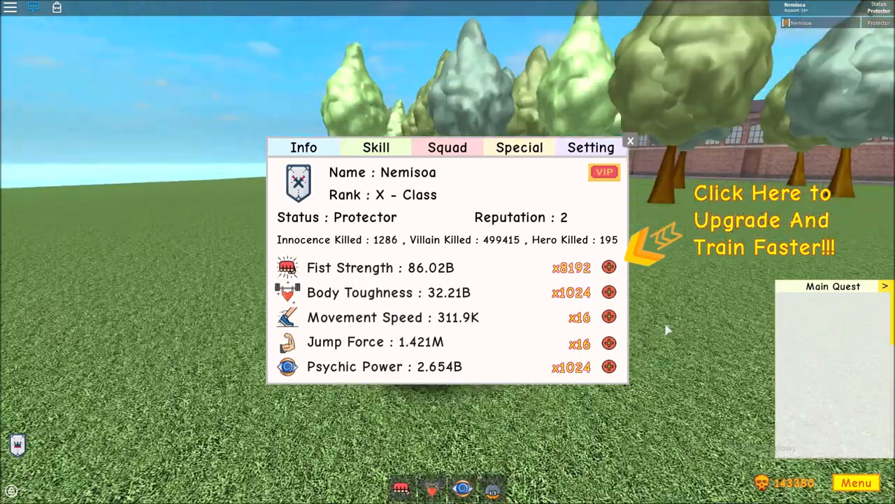
left_click(607, 316)
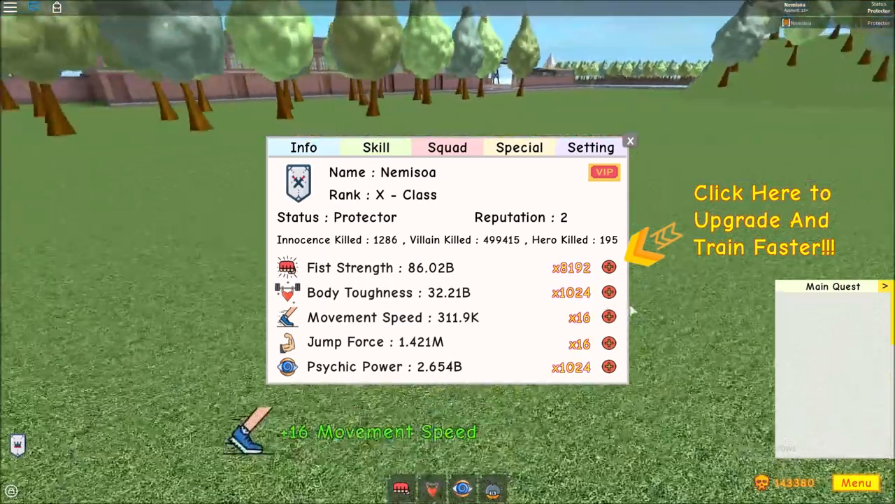
left_click(608, 293)
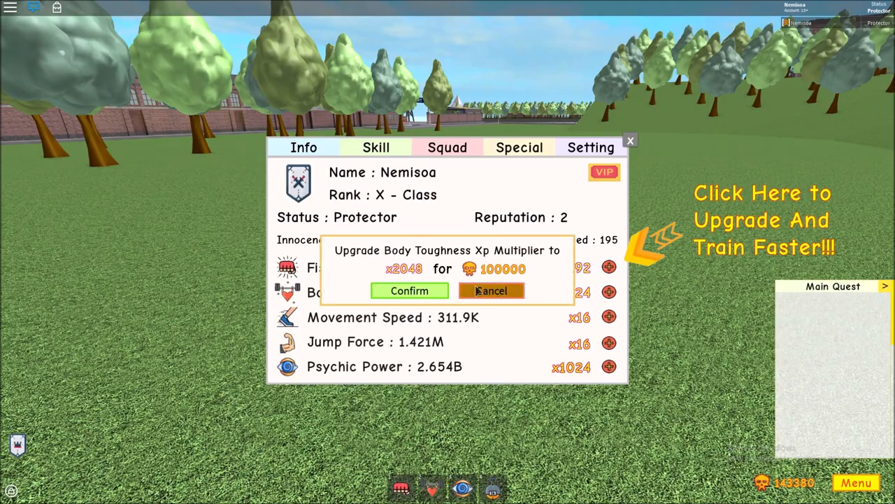
left_click(409, 290)
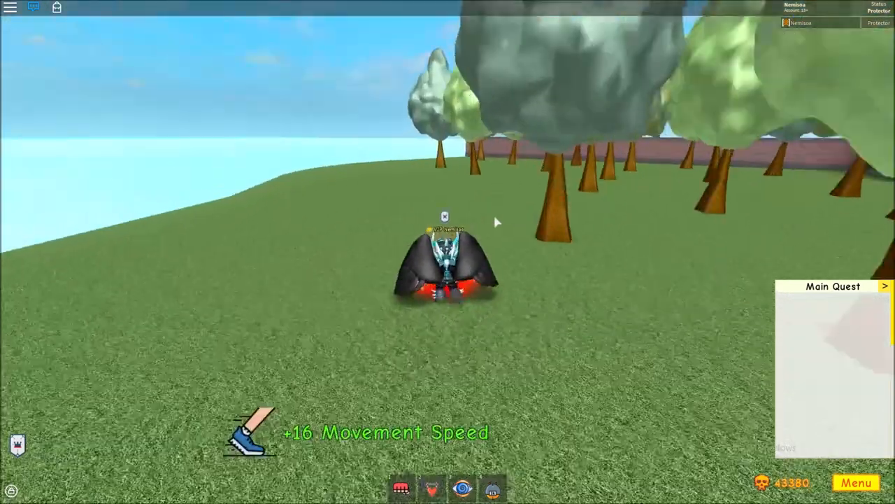
Start auto-training Fist Strength at +819.2K per rep and close the stats panel.
key("space")
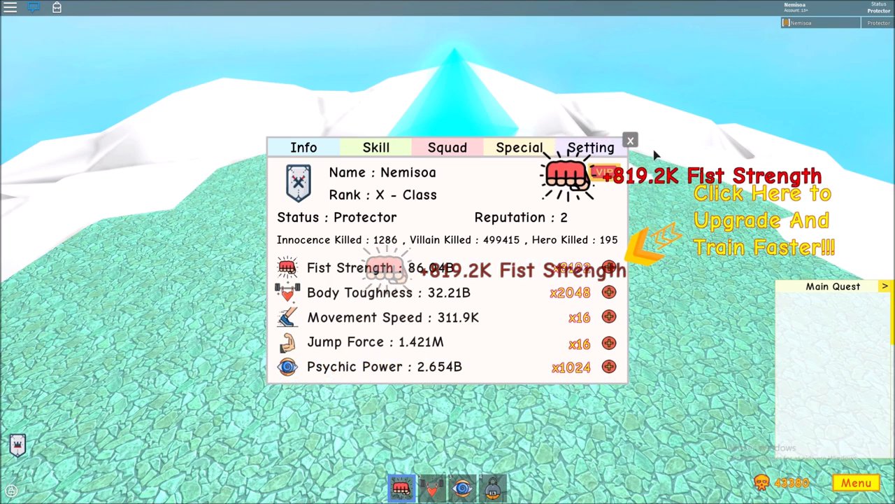
left_click(629, 140)
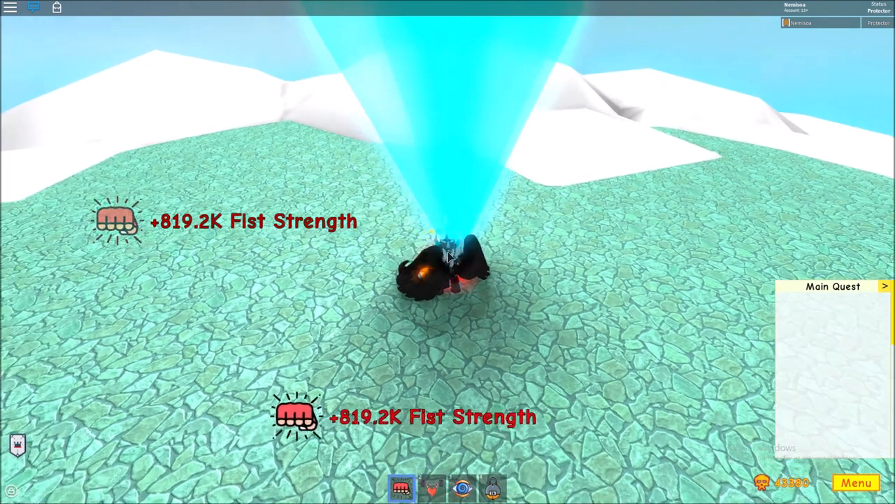